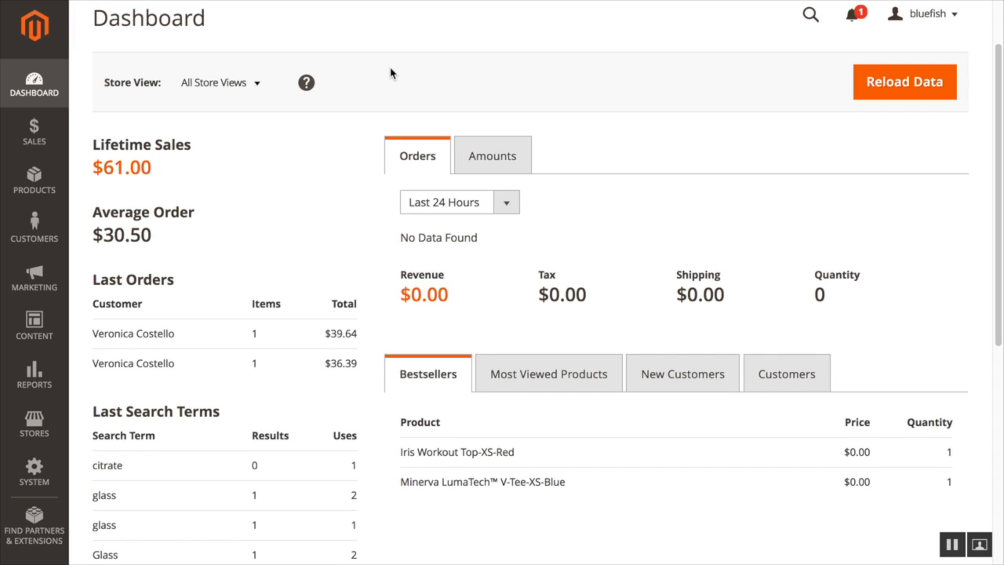
mouse_move(24, 435)
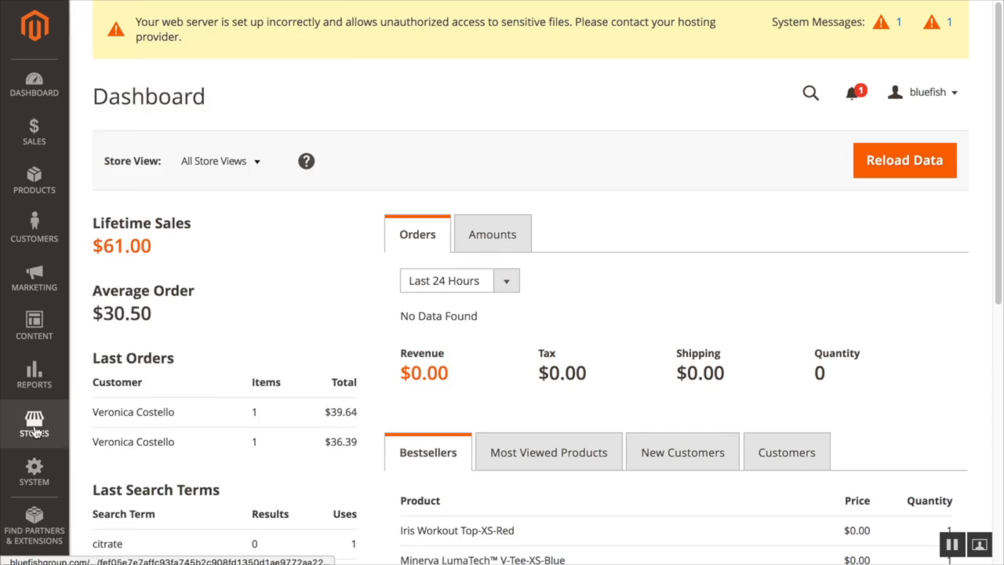
- Open the Customer Attributes list under Stores > Attributes > Customer
left_click(34, 422)
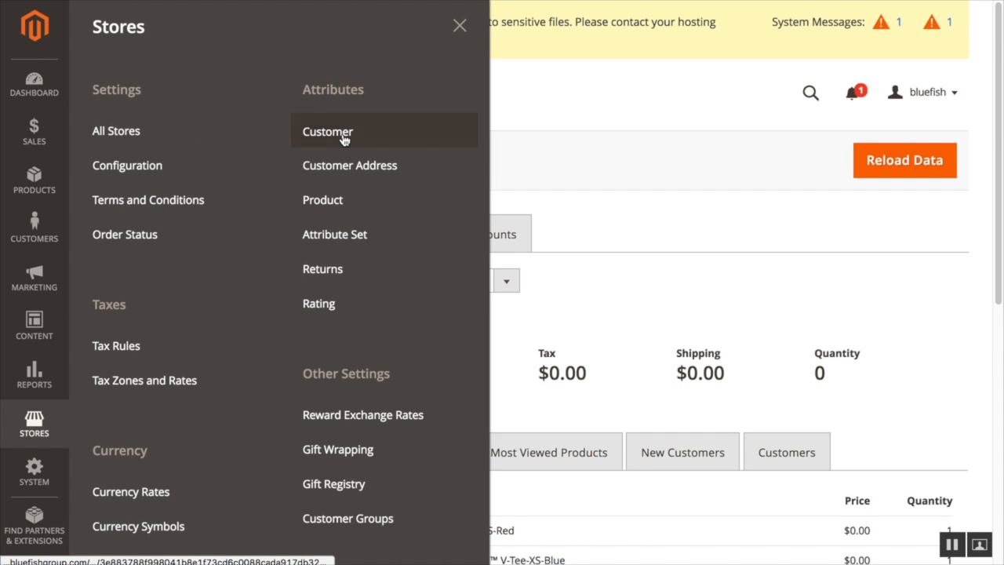
left_click(328, 131)
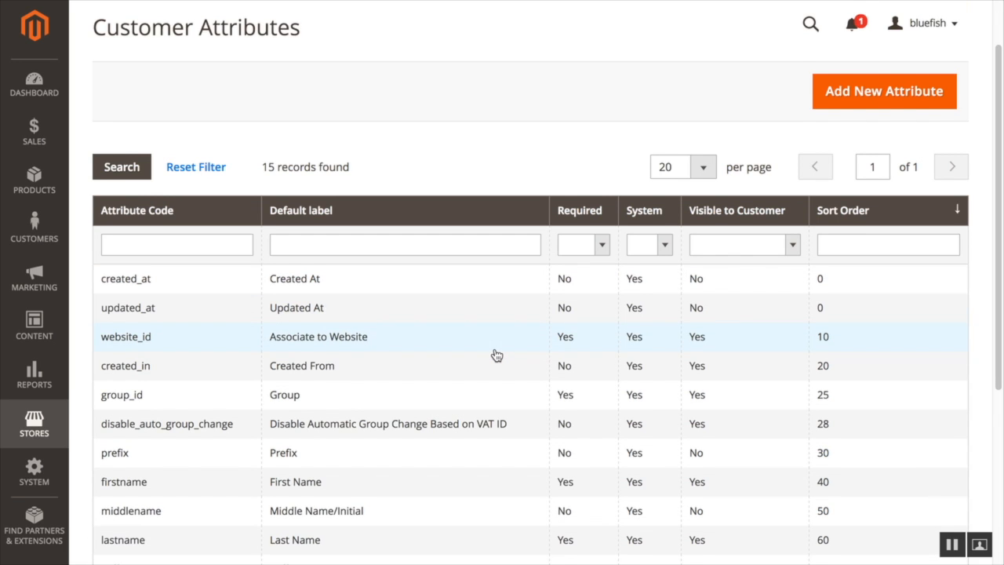
scroll("down", 3)
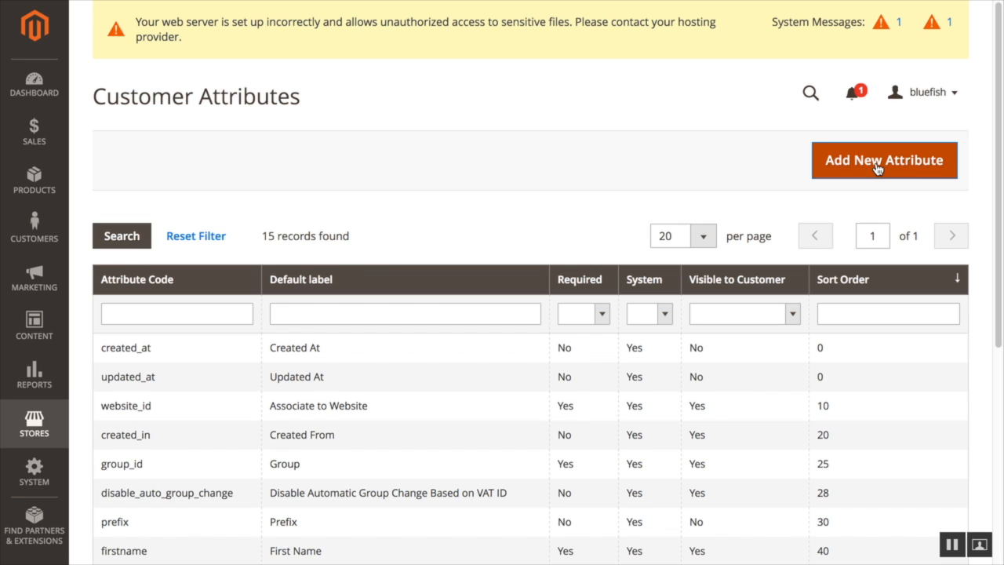
- Add an attribute labelled 'Customer Notes', code bfg_customer_notes, input type Text Area
left_click(883, 160)
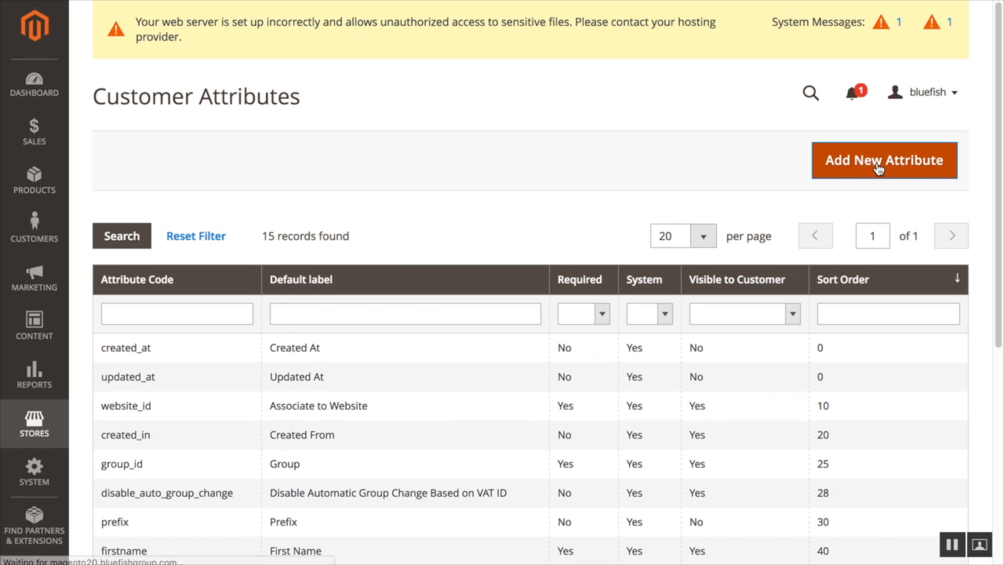
left_click(883, 160)
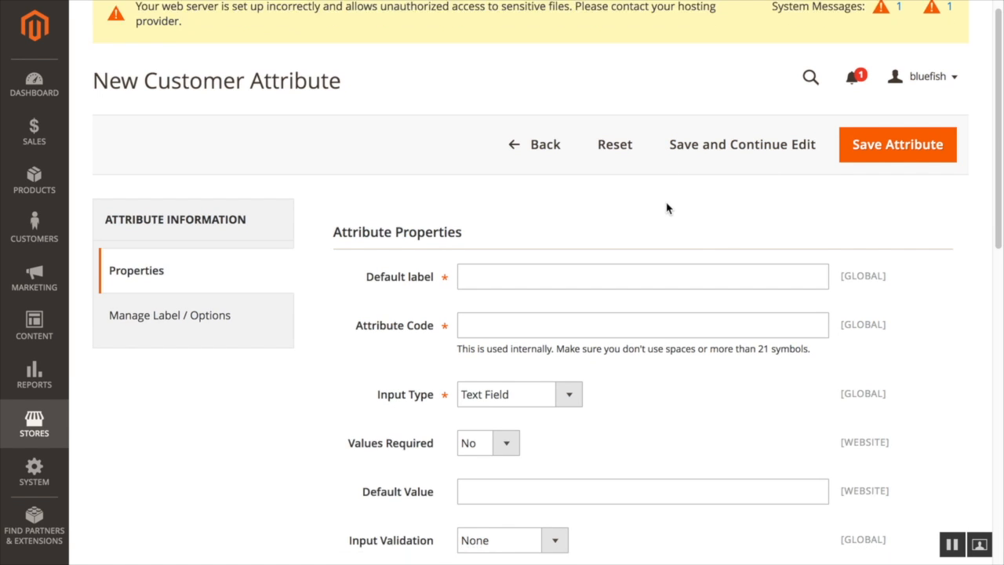
left_click(642, 222)
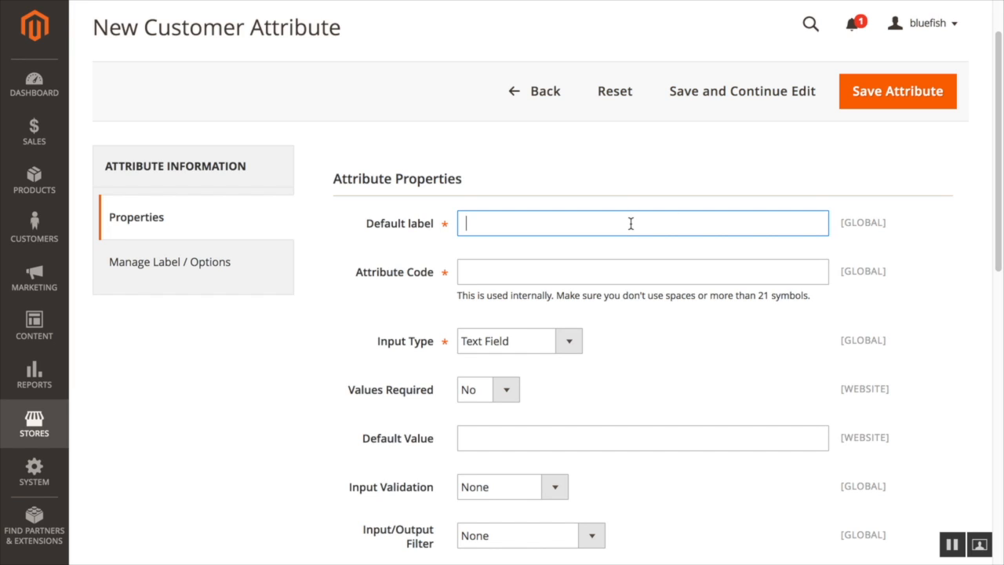
type("Customer Notes")
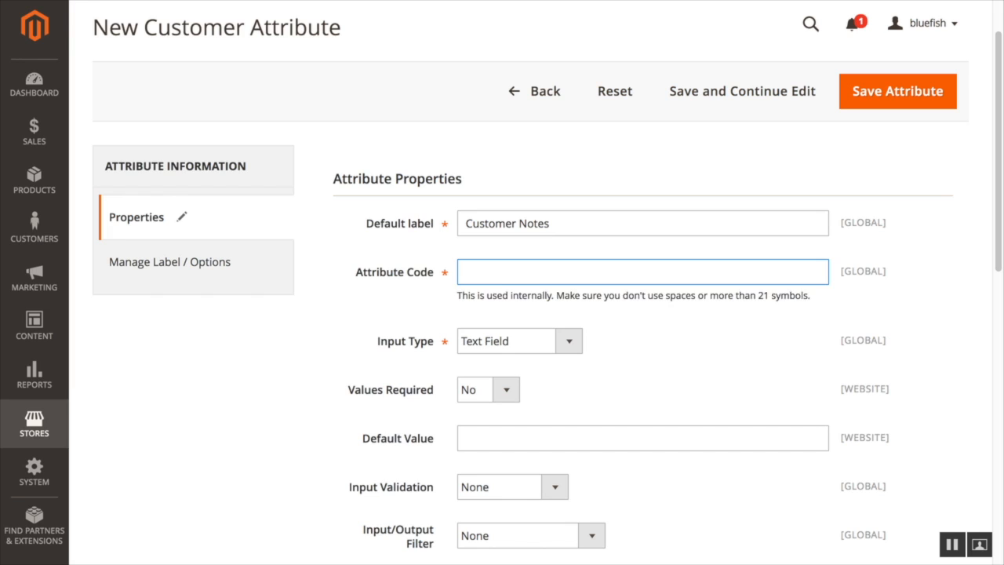
type("bfg_customer_notes")
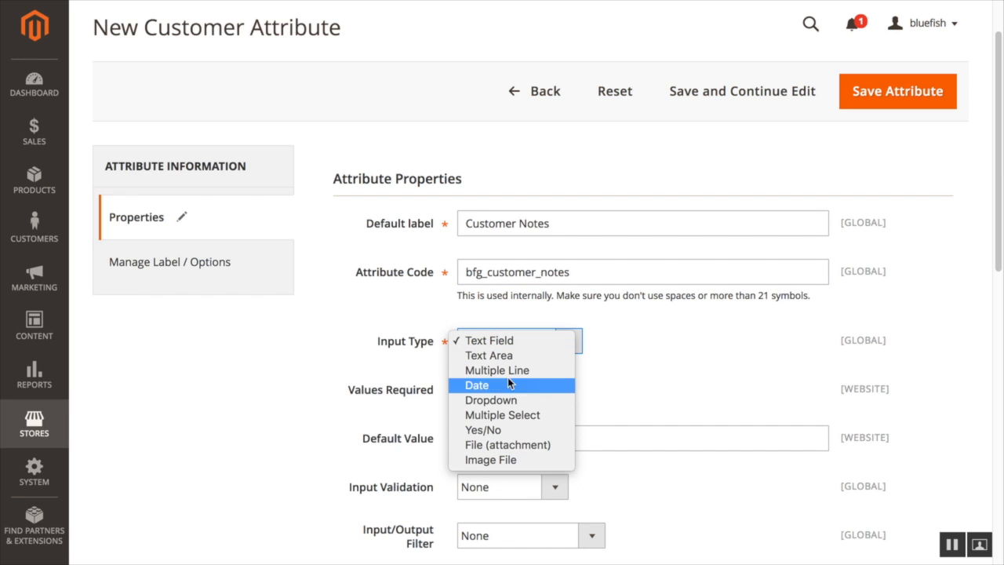
left_click(488, 355)
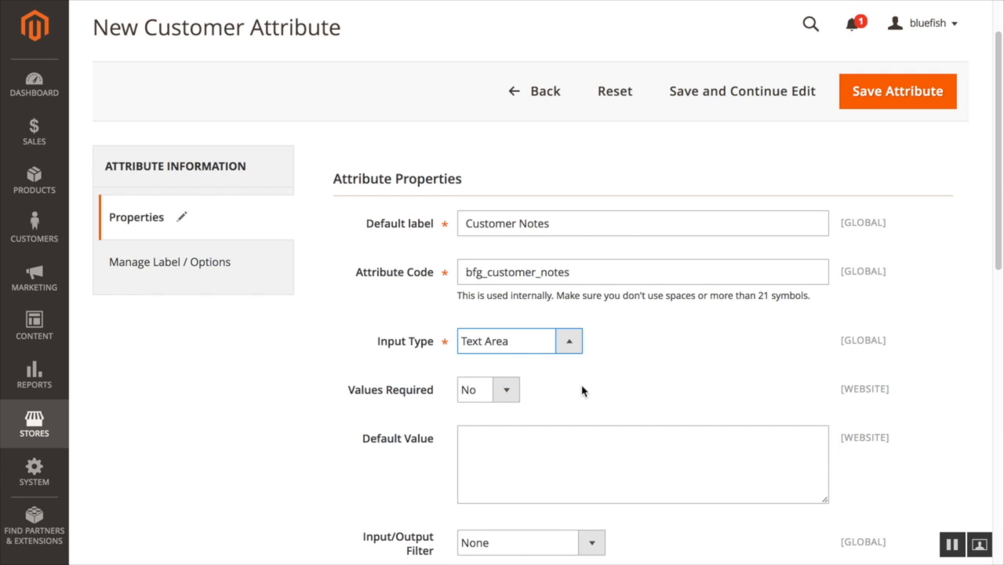
- Set Show on Storefront to Yes with sort order 1
scroll("down", 3)
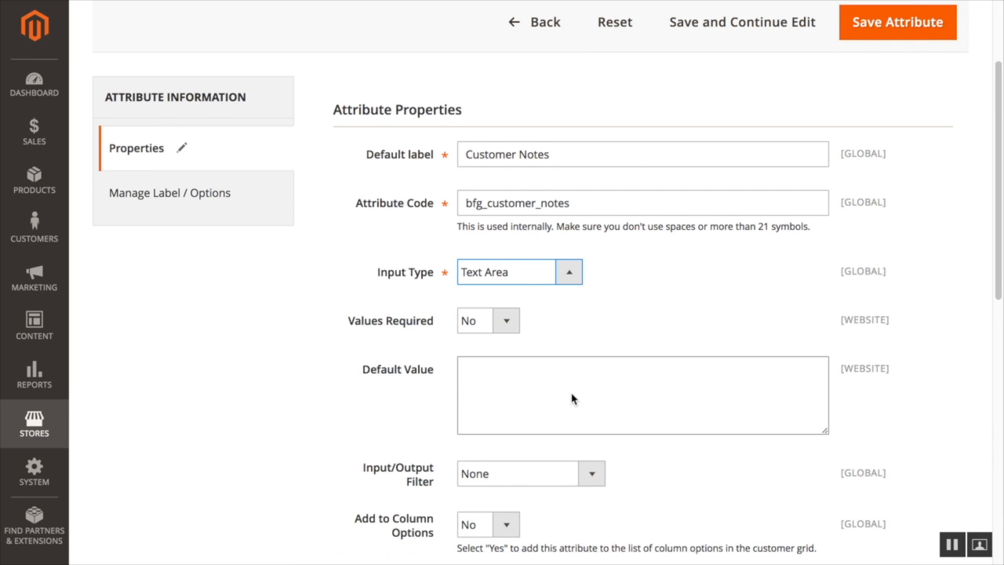
scroll("down", 3)
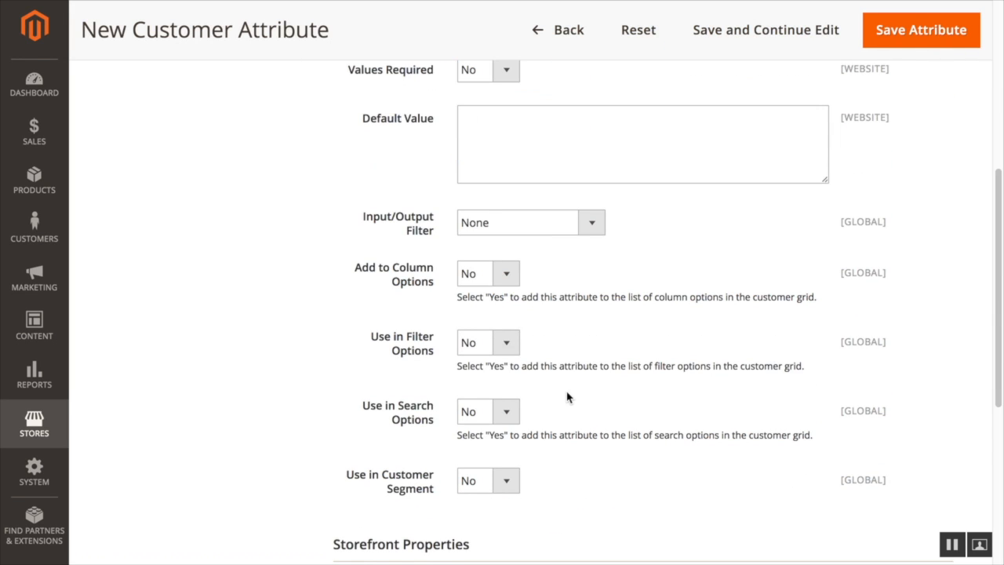
scroll("down", 3)
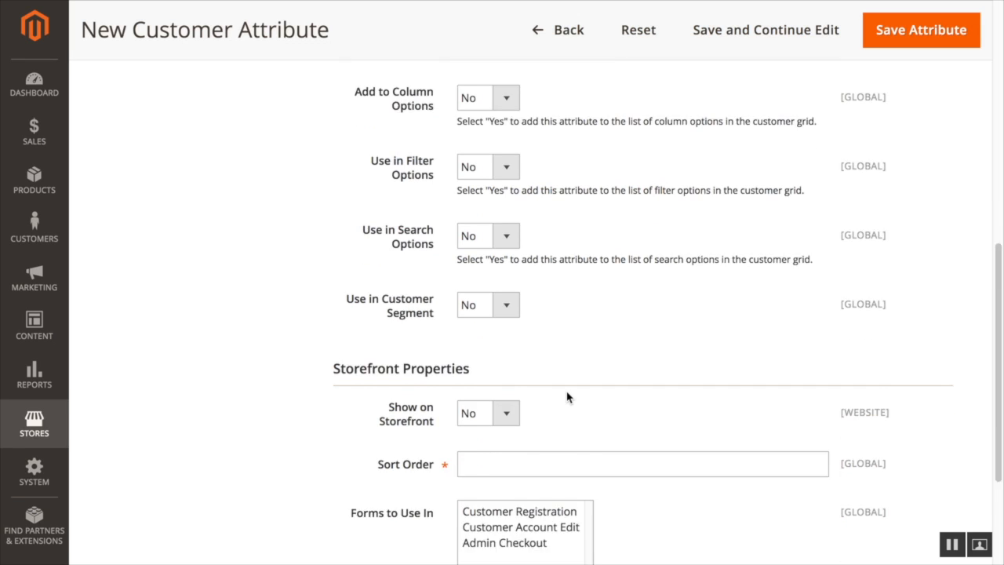
scroll("down", 3)
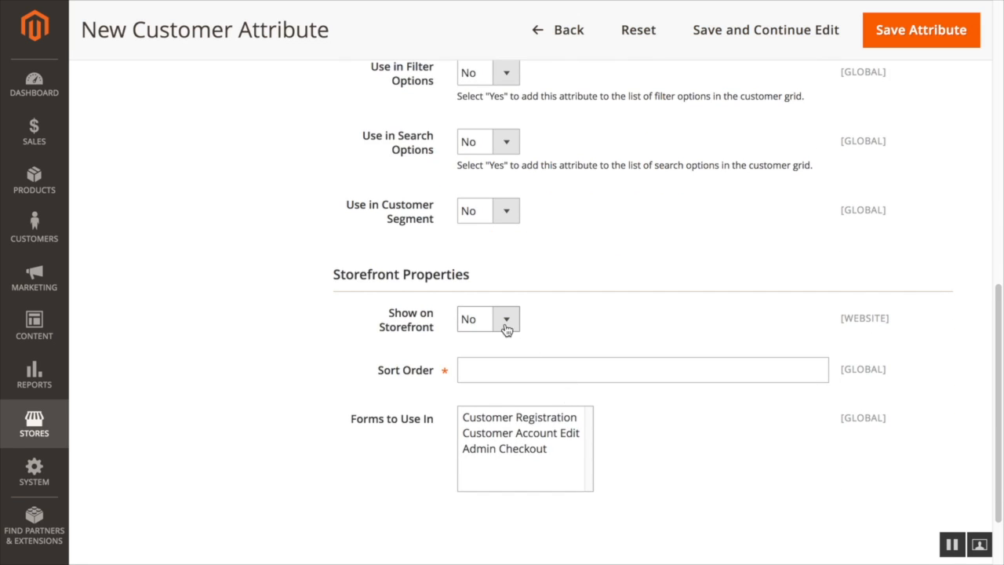
left_click(487, 318)
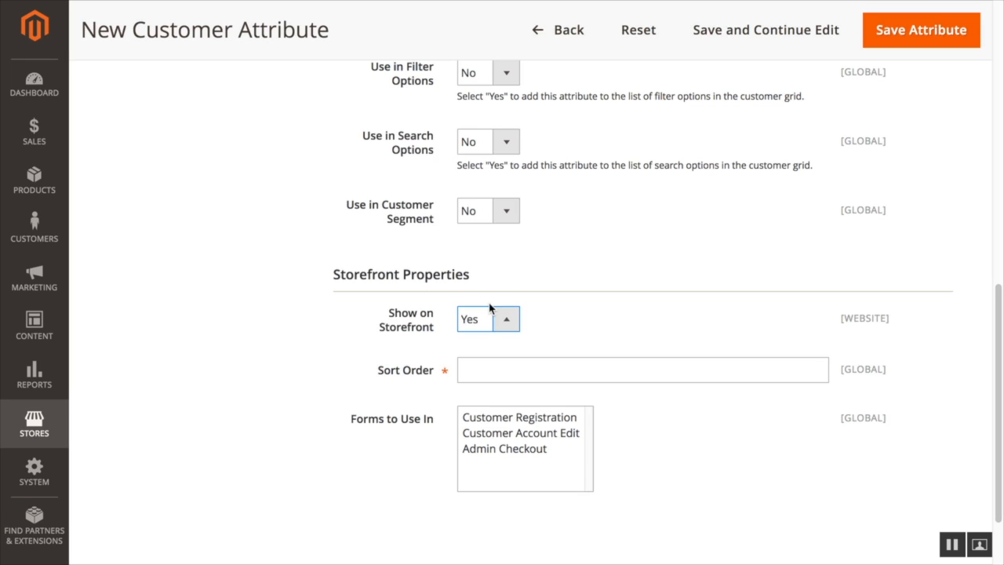
left_click(641, 369)
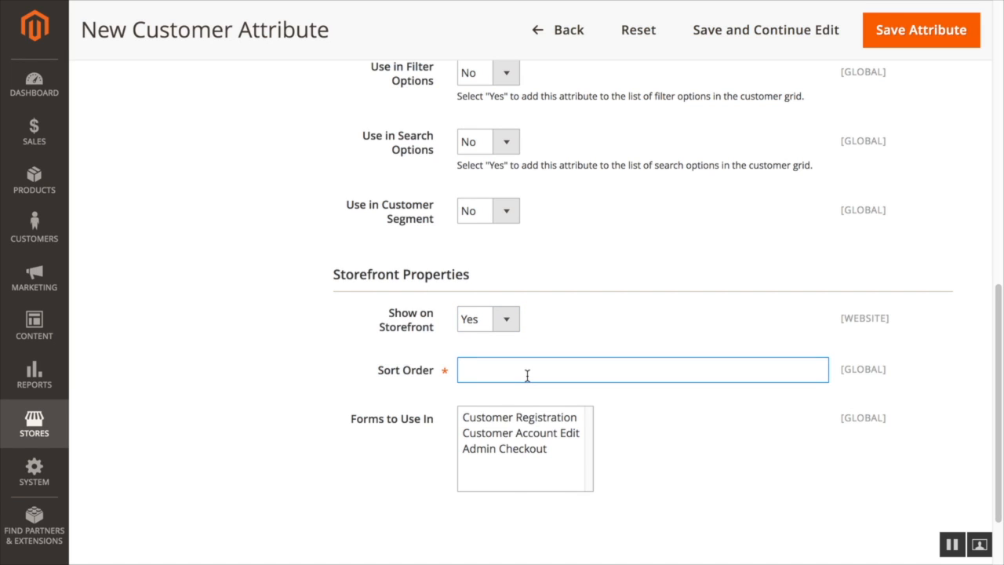
type("1")
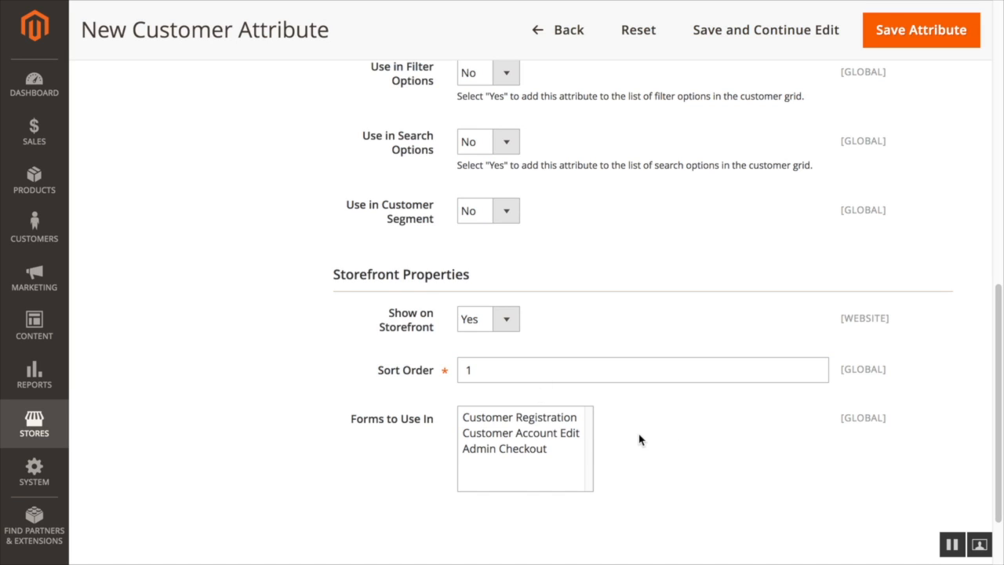
mouse_move(549, 422)
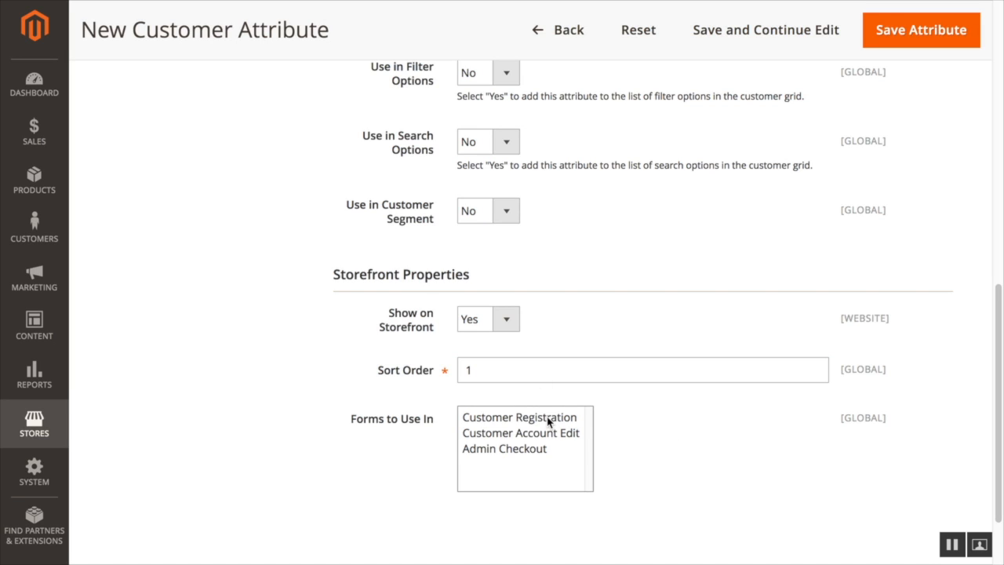
- Use the attribute in Customer Registration, Customer Account Edit and Admin Checkout forms
left_click(519, 416)
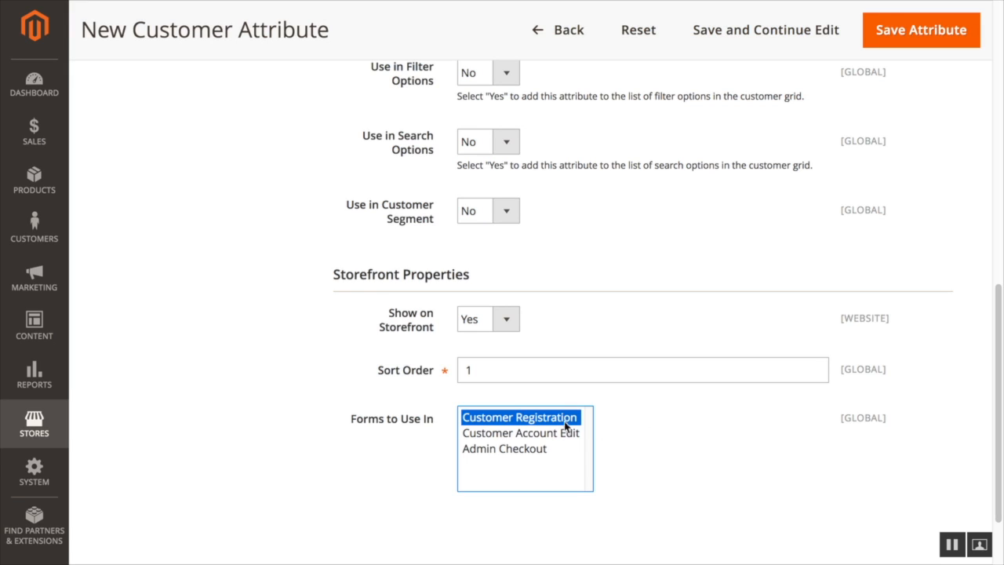
left_click(520, 432)
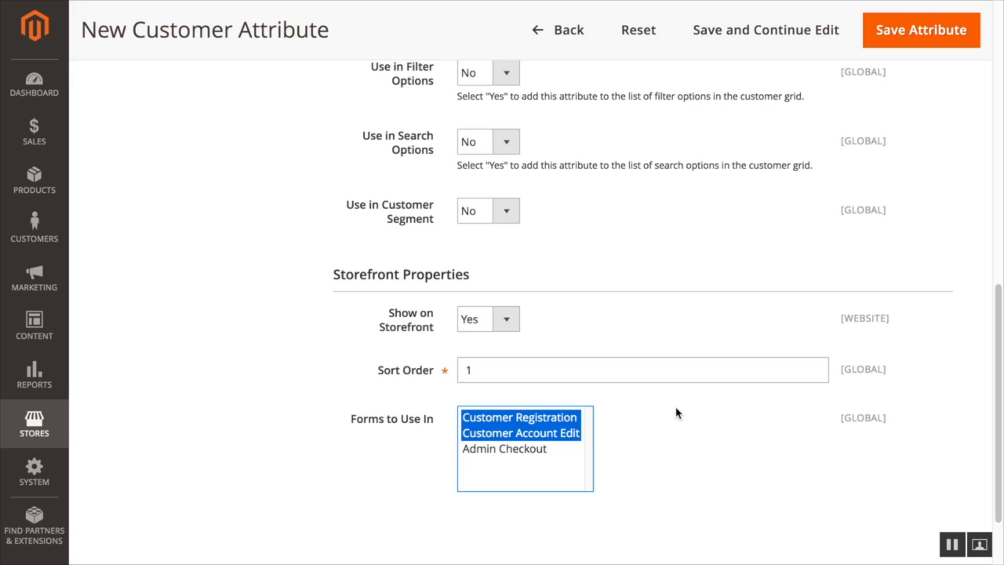
left_click(505, 447)
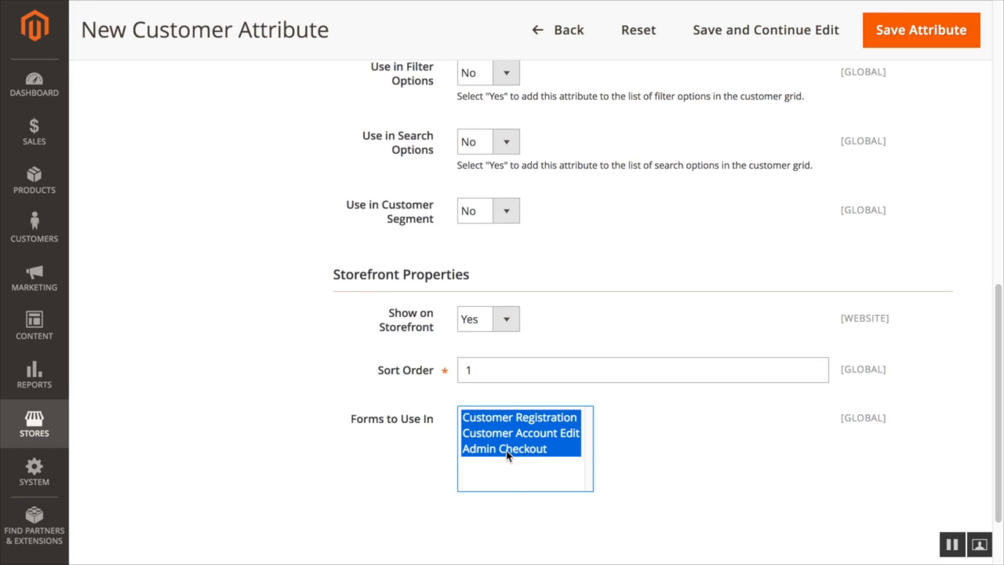
mouse_move(782, 423)
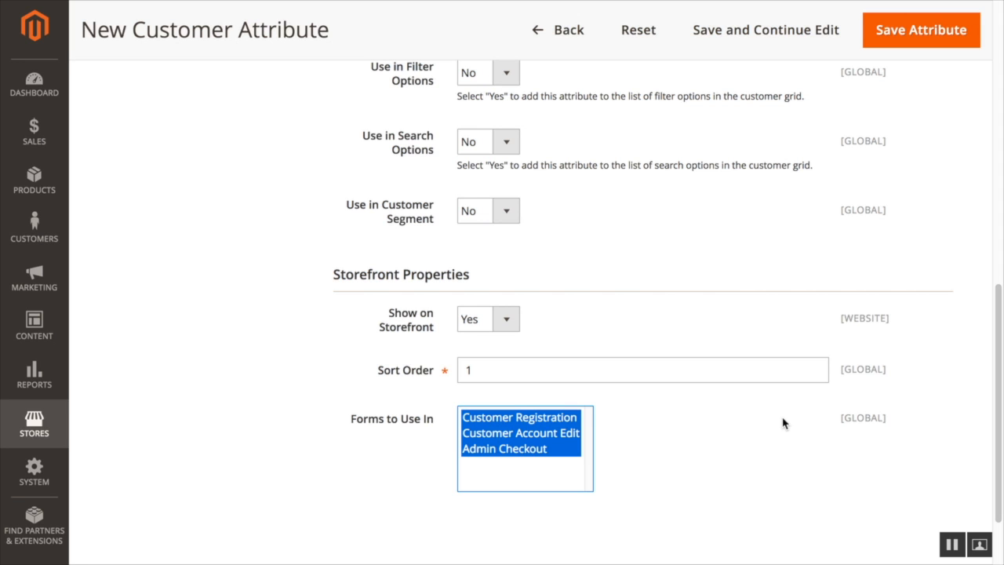
mouse_move(779, 348)
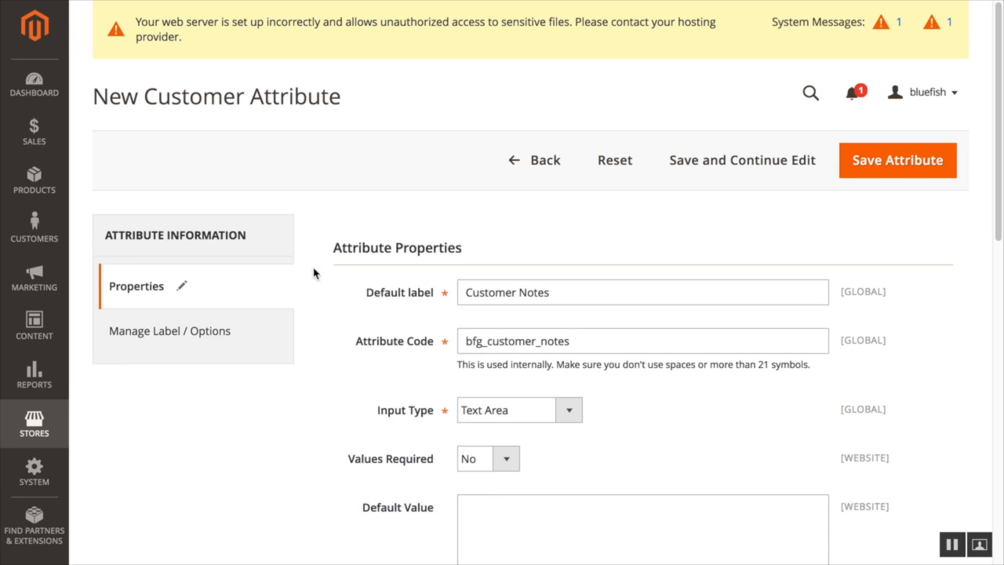
mouse_move(940, 129)
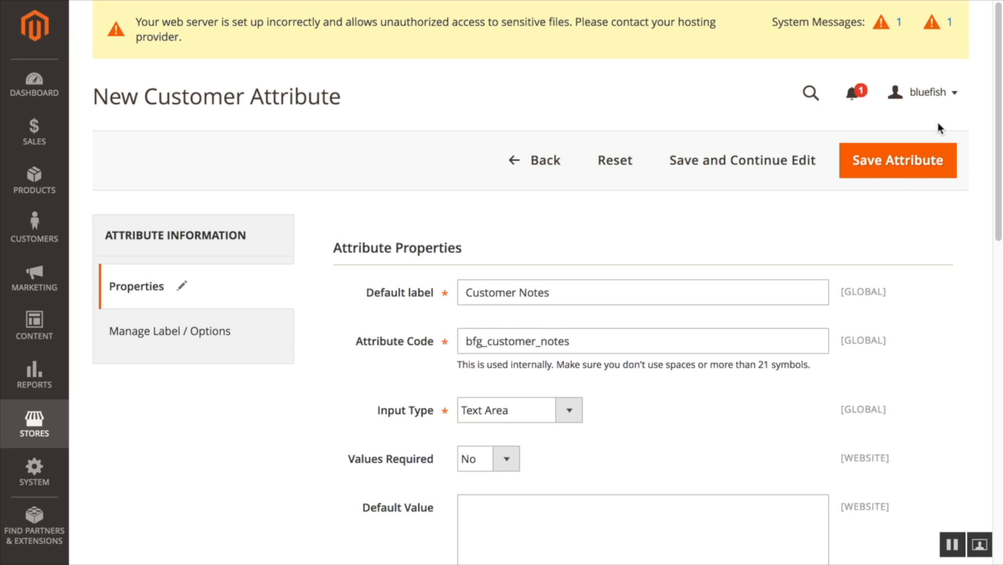
mouse_move(897, 160)
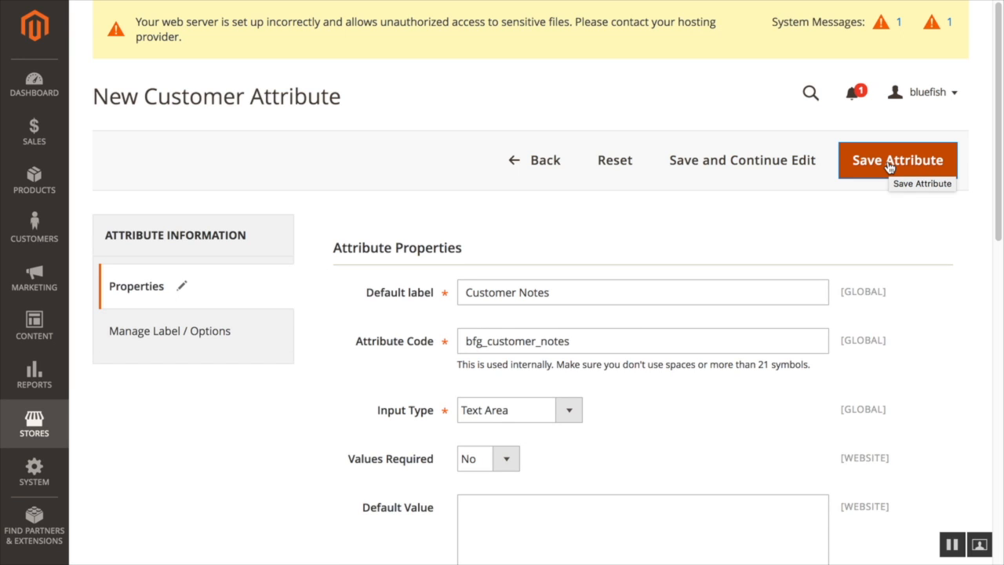
- Save the attribute and confirm bfg_customer_notes is listed in the Customer Attributes grid
left_click(897, 160)
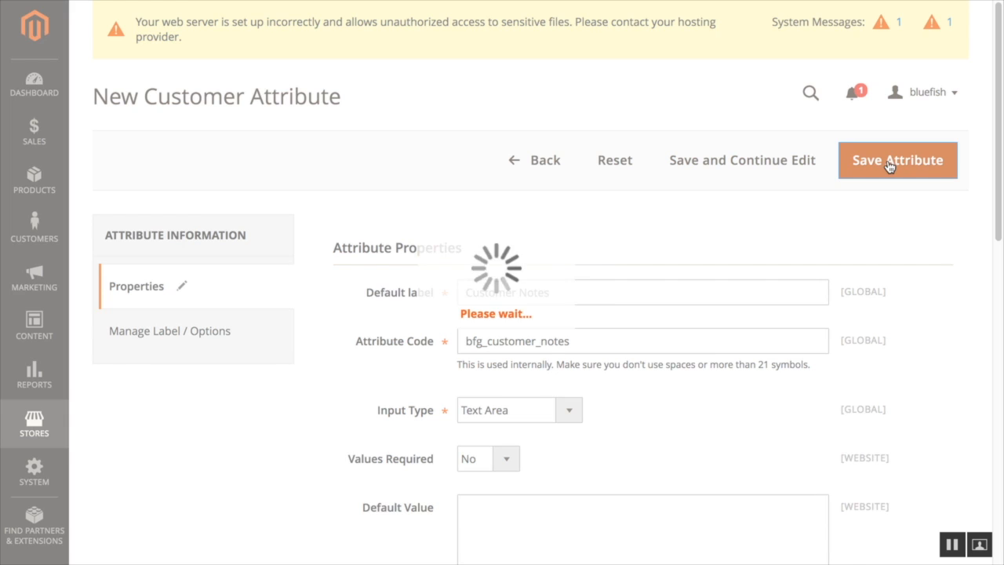
left_click(897, 160)
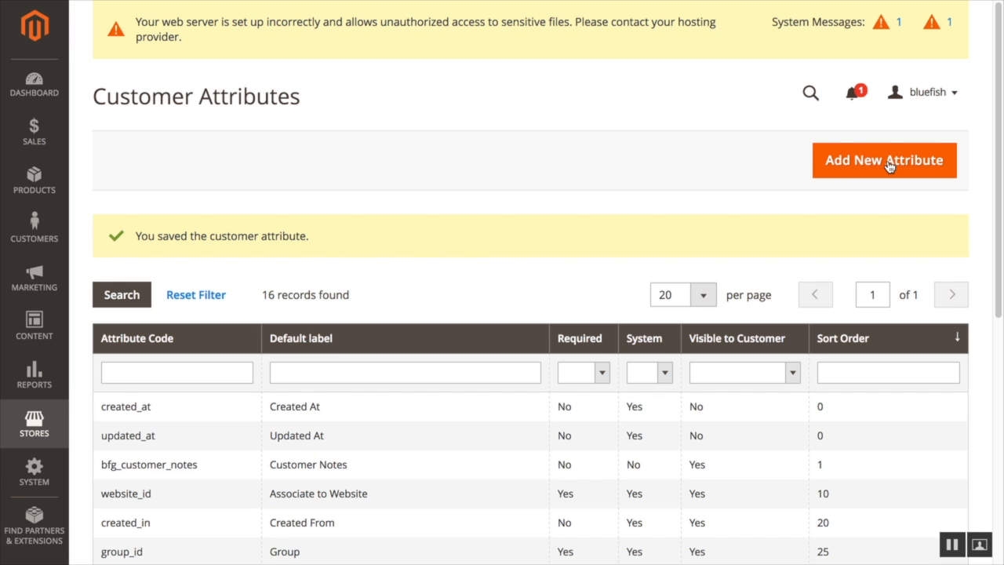
mouse_move(709, 235)
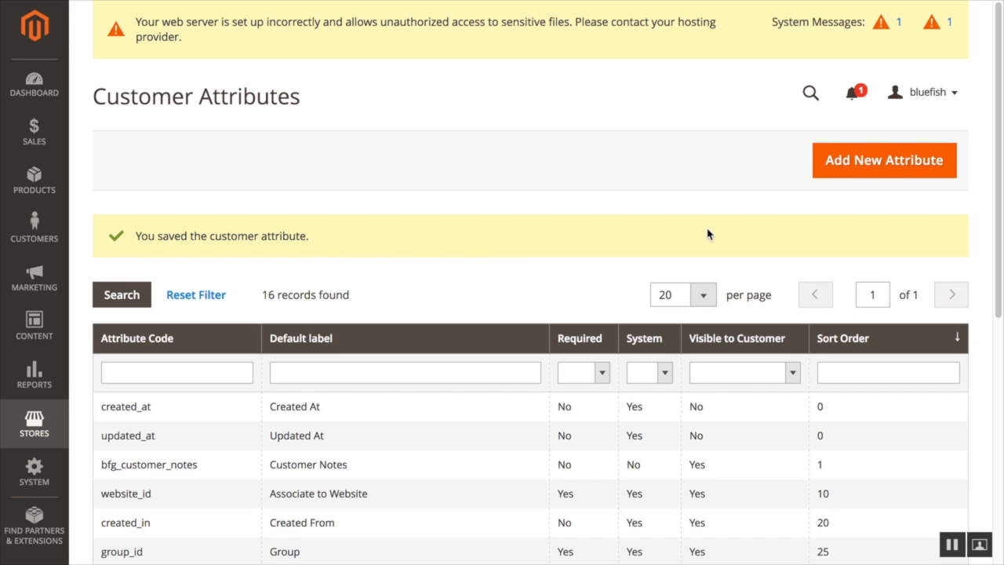
scroll("down", 3)
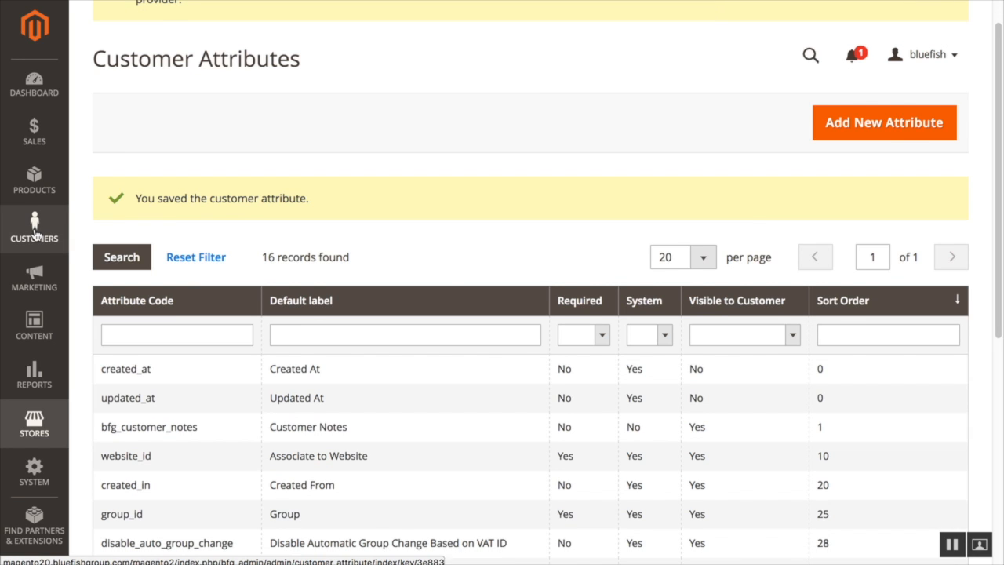
left_click(34, 227)
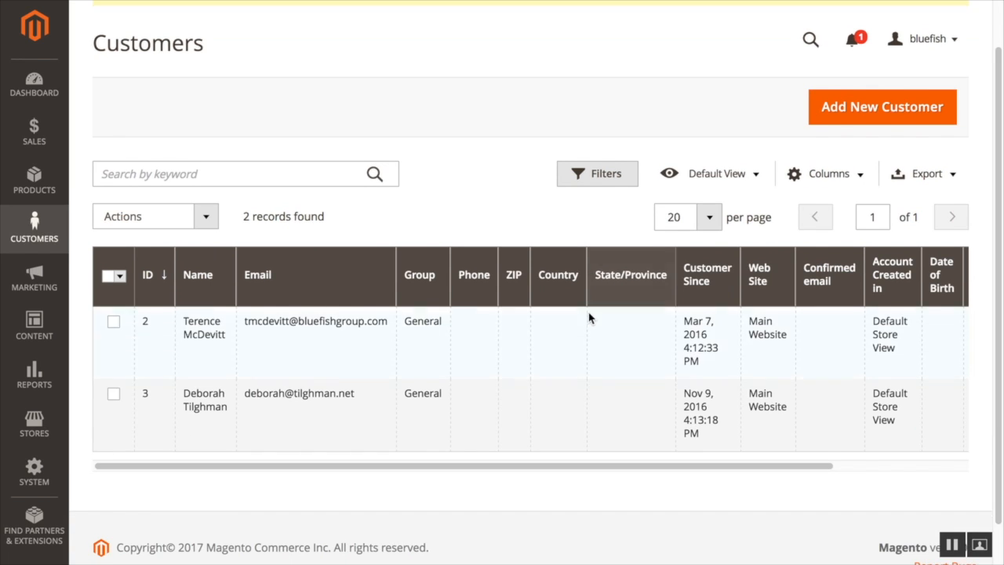
scroll("down", 3)
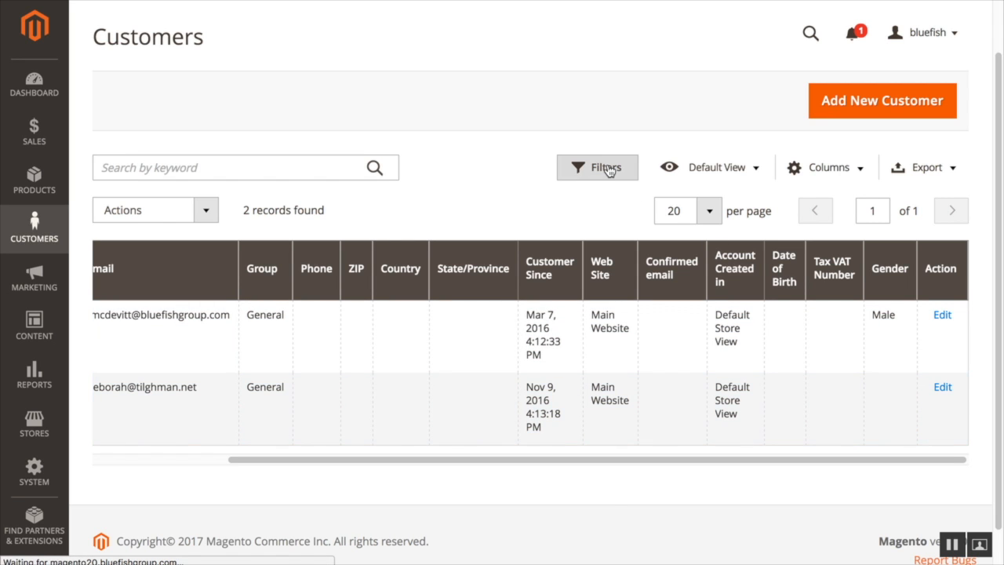
left_click(942, 387)
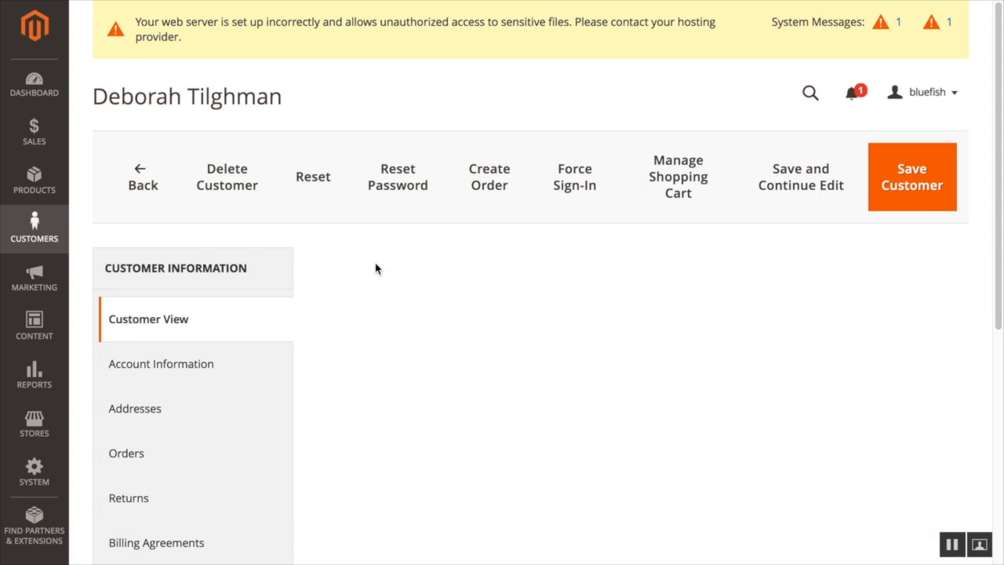
scroll("down", 3)
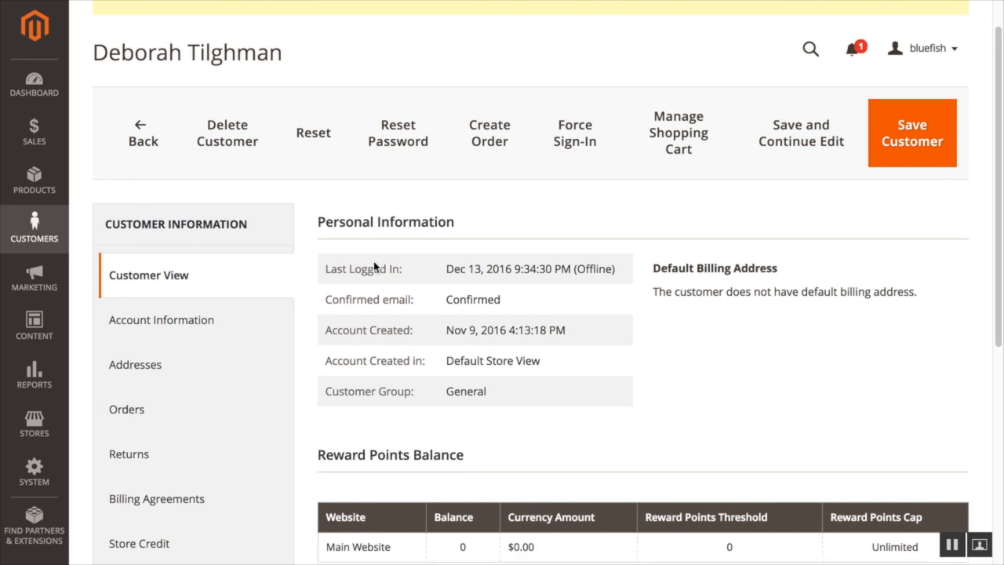
left_click(160, 319)
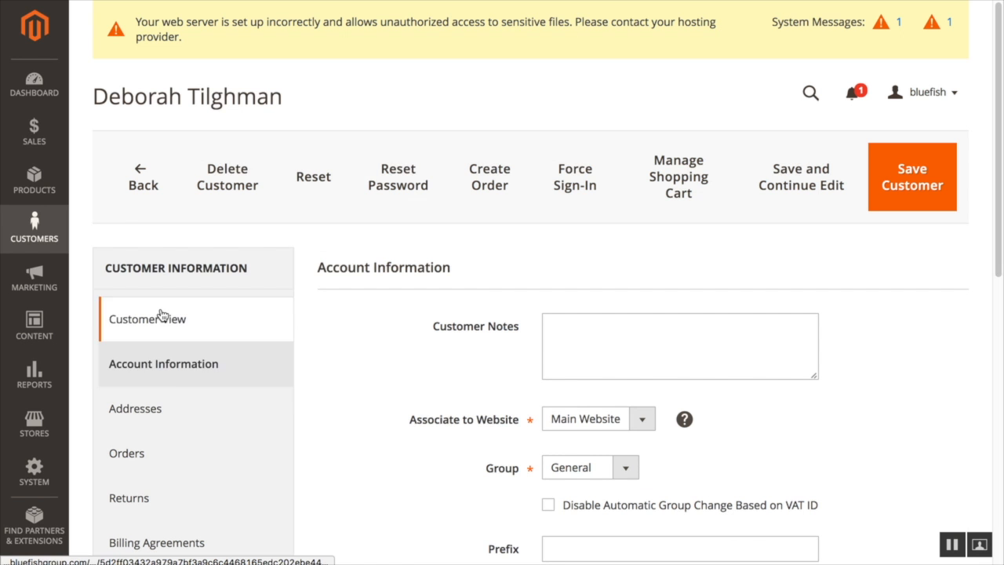
scroll("down", 3)
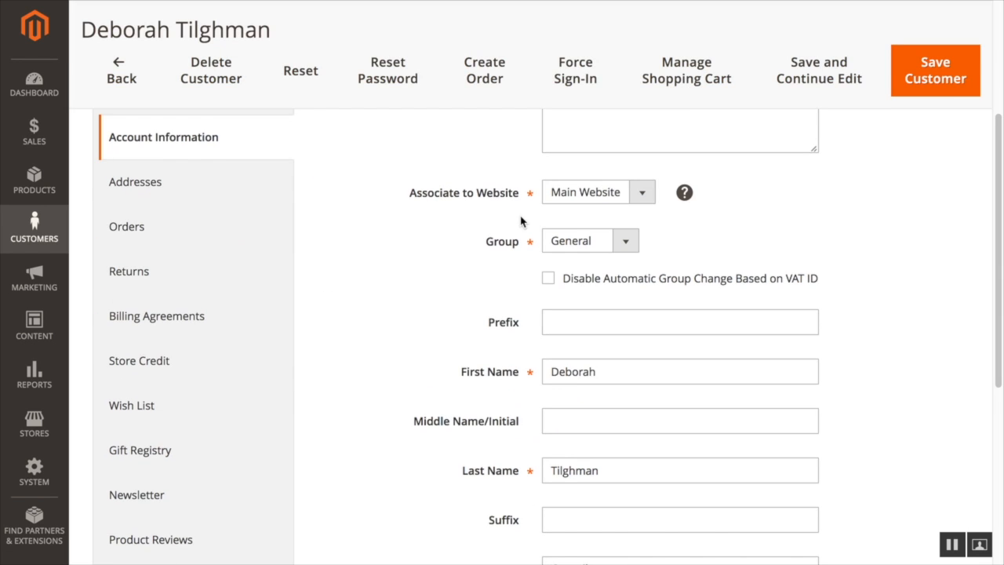
scroll("down", 3)
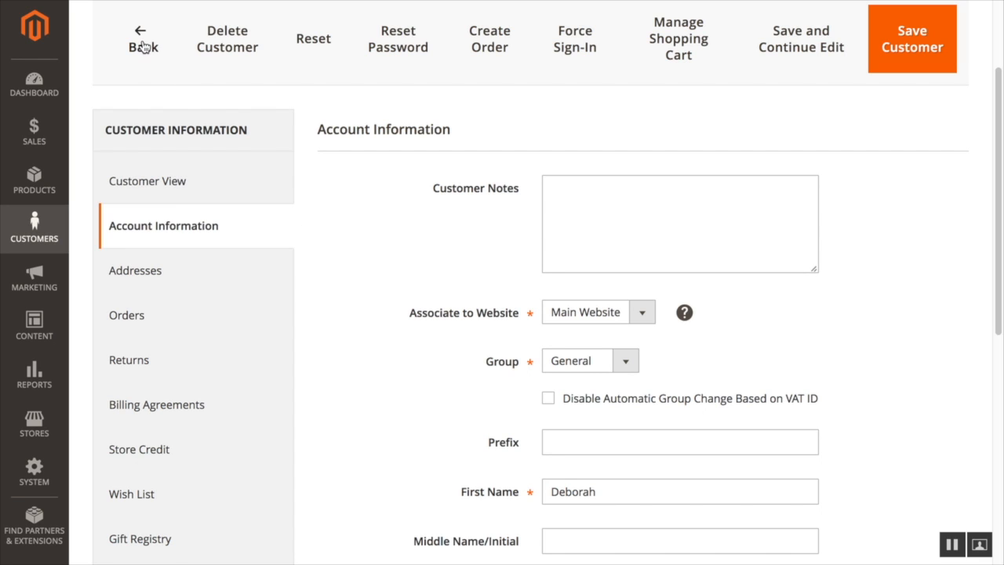
left_click(143, 38)
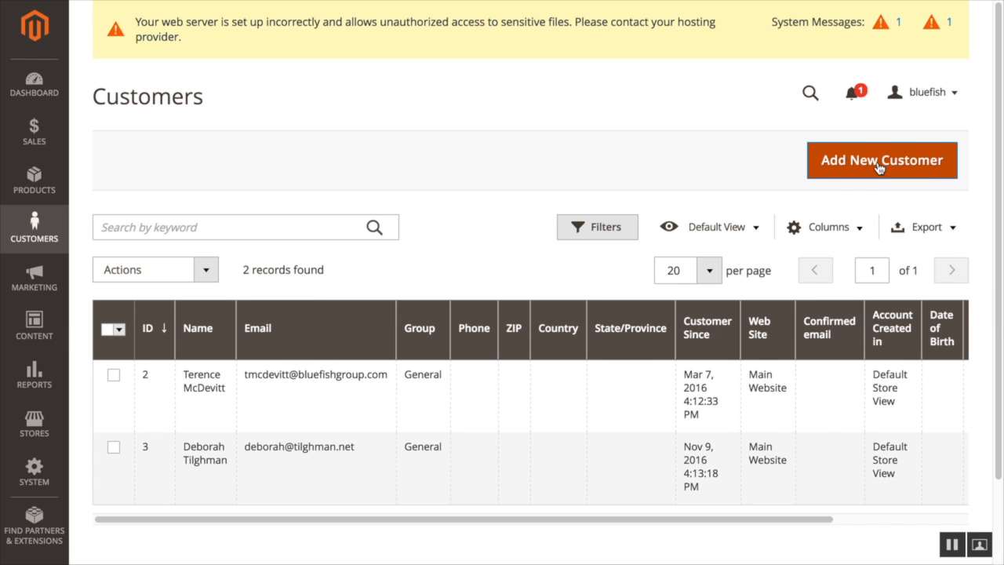
- Choose Add New Customer on the Customers grid
left_click(880, 160)
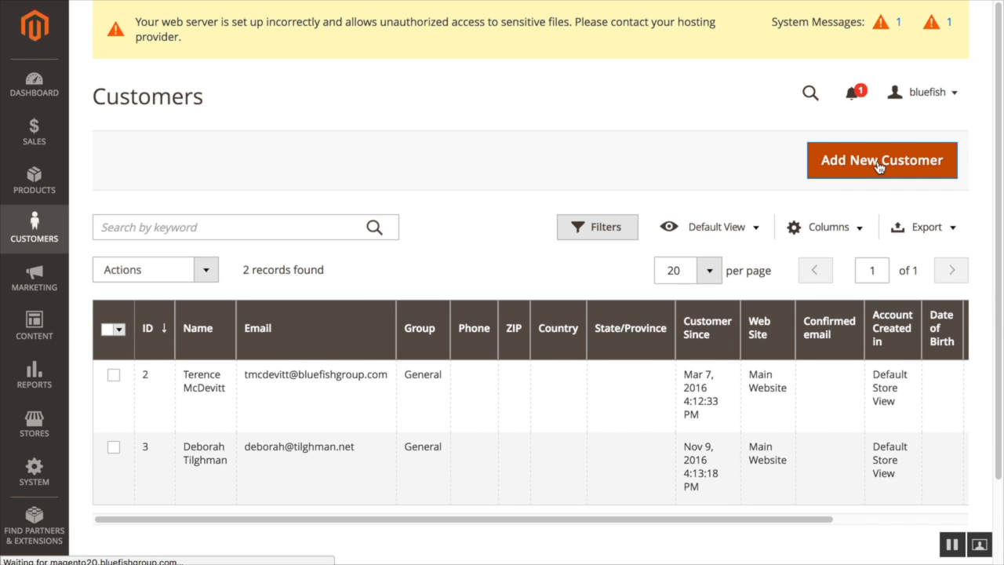
left_click(881, 160)
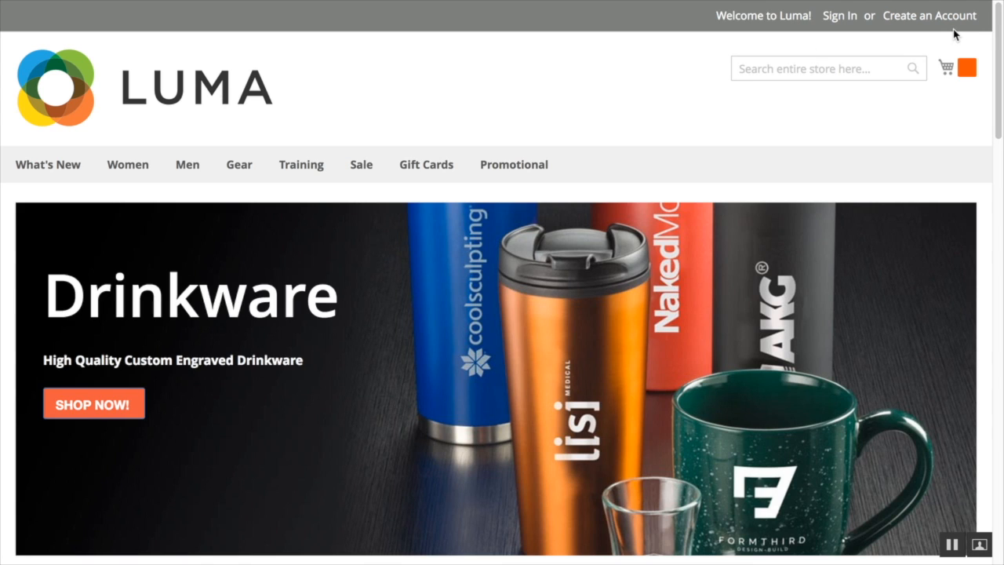
mouse_move(955, 25)
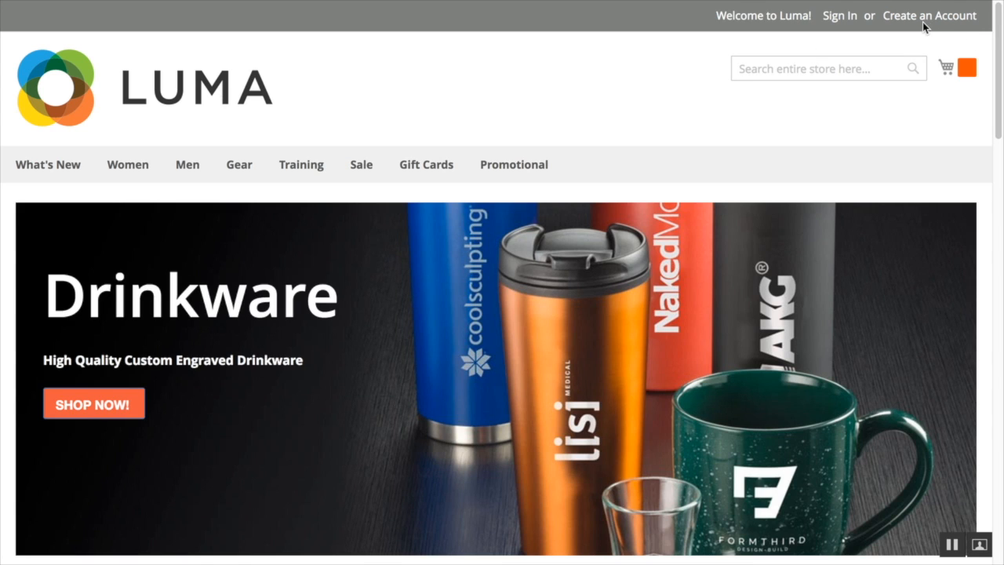
mouse_move(929, 15)
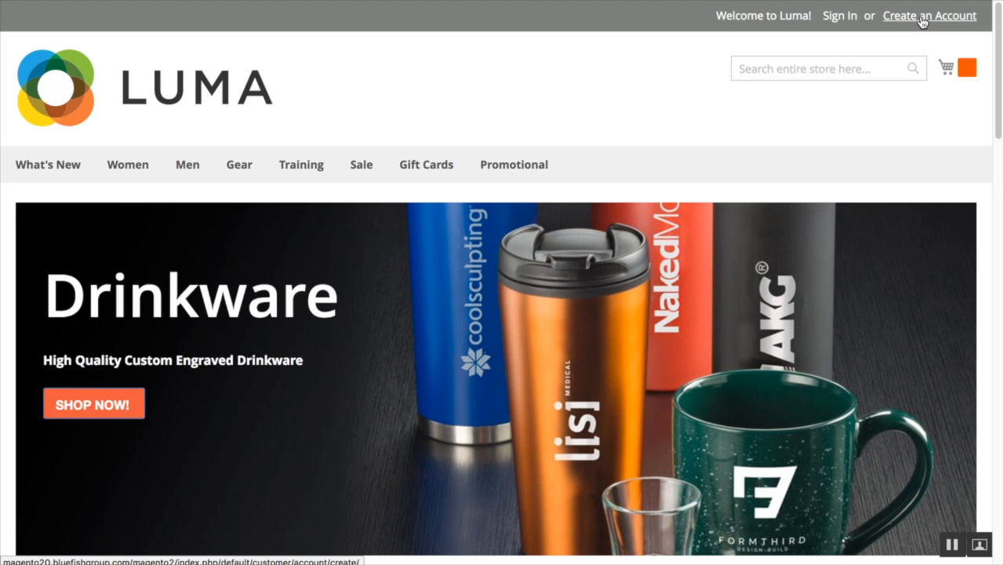
- Open the storefront Create an Account page and find the empty Customer Notes box
left_click(929, 15)
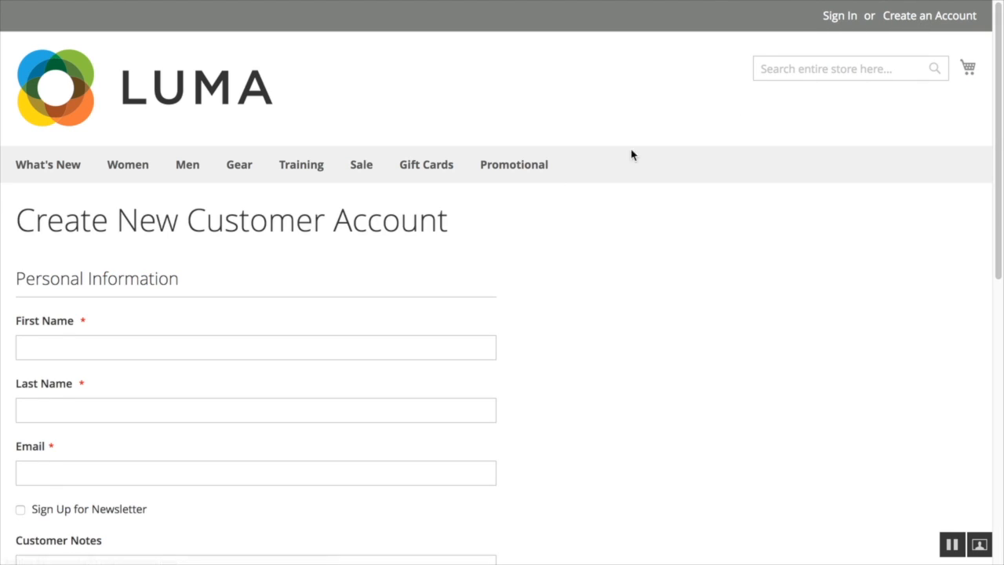
scroll("down", 3)
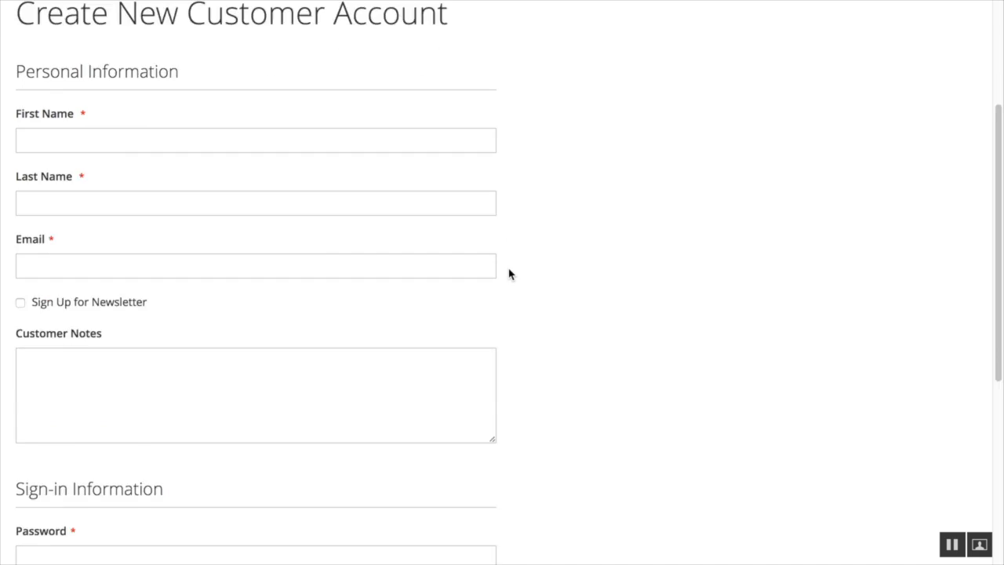
scroll("down", 3)
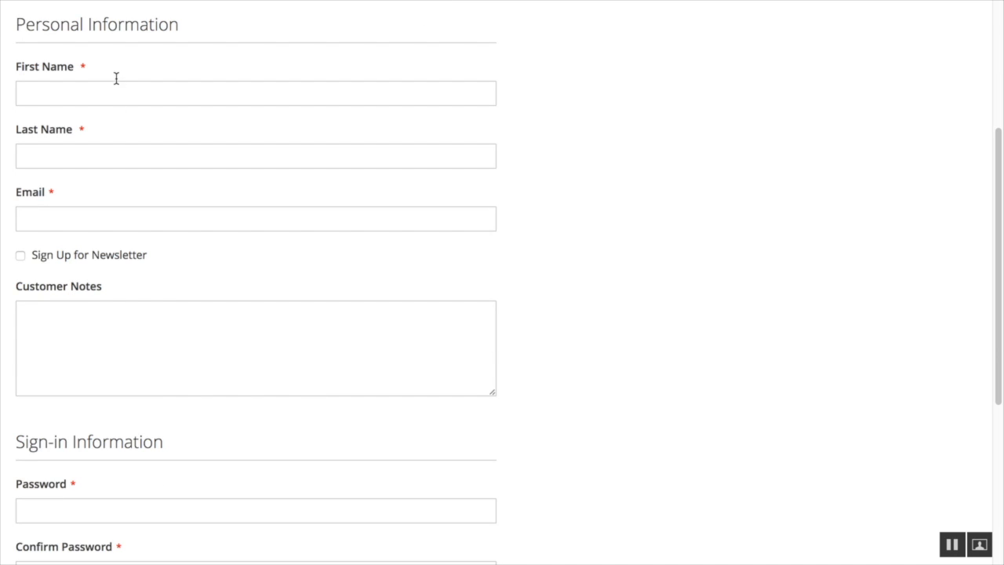
mouse_move(688, 253)
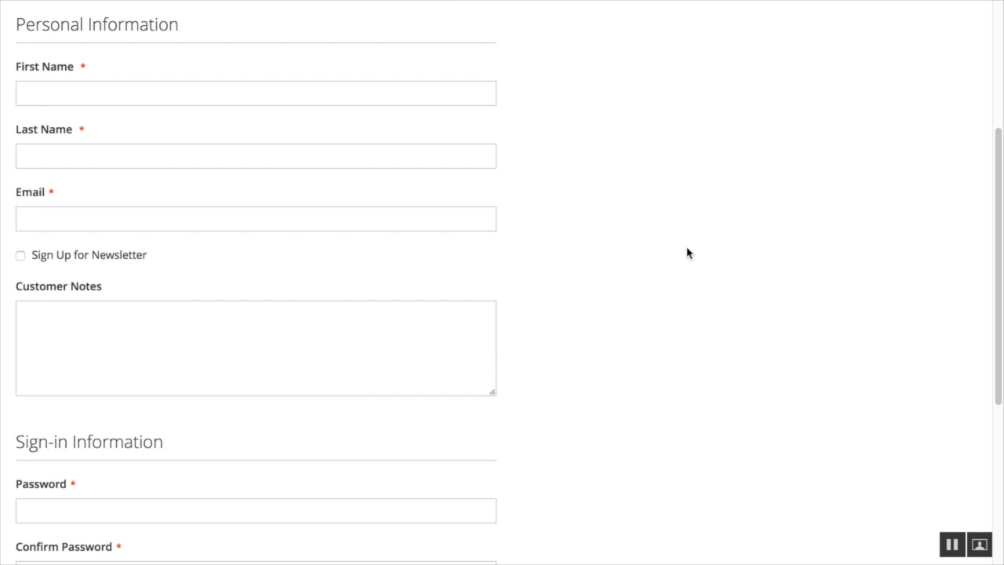